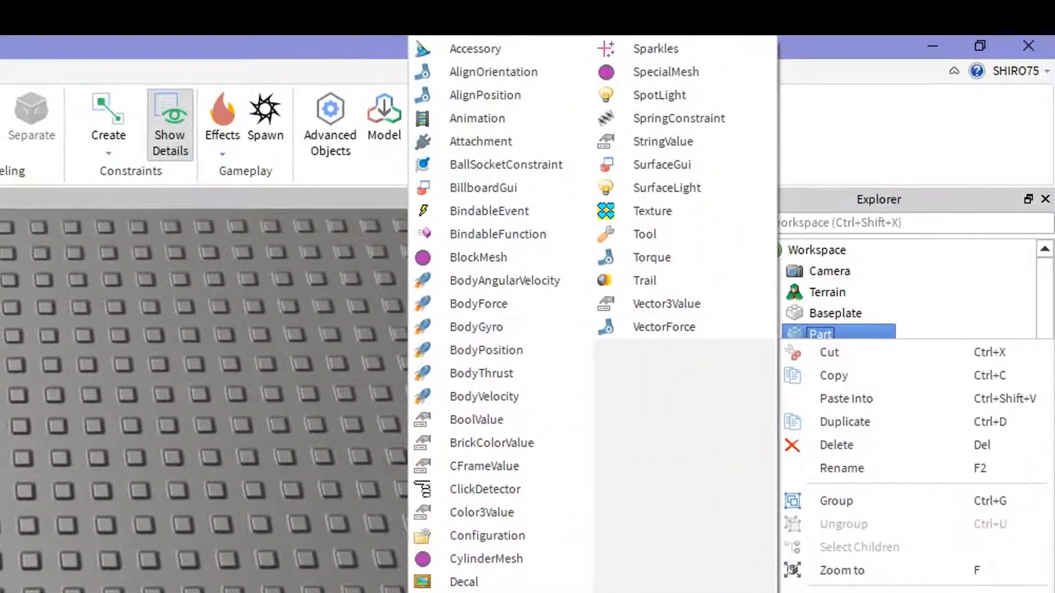
- Insert a SurfaceGui into the Part and a Frame inside that SurfaceGui
left_click(662, 165)
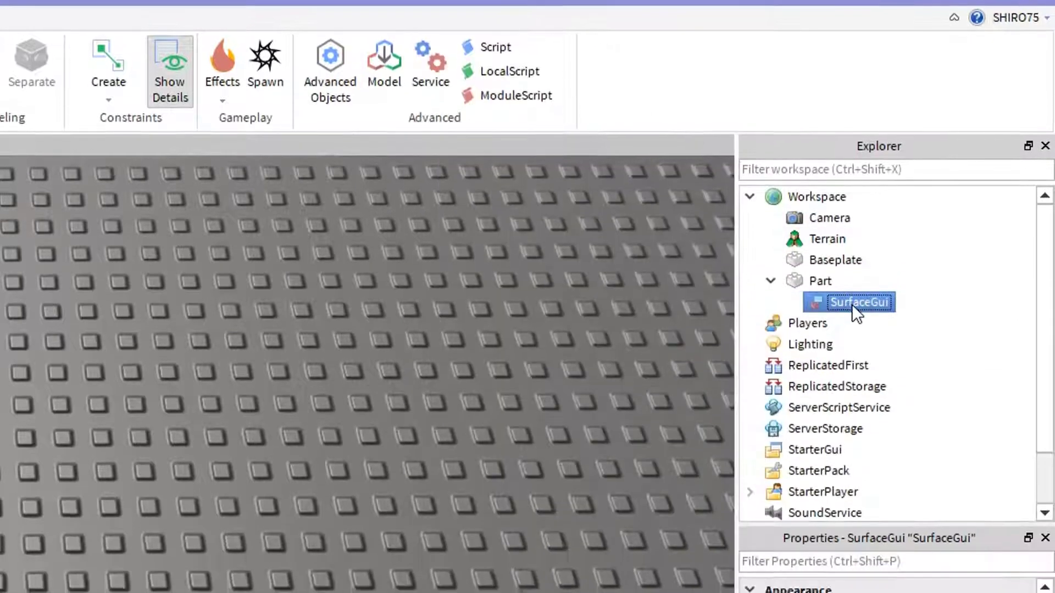
right_click(859, 301)
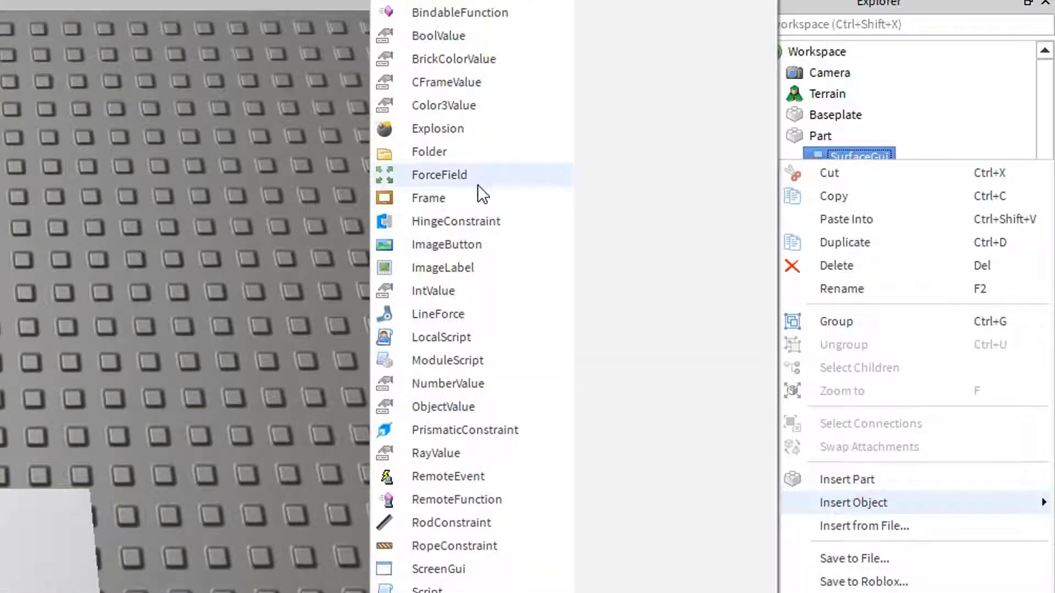
left_click(429, 198)
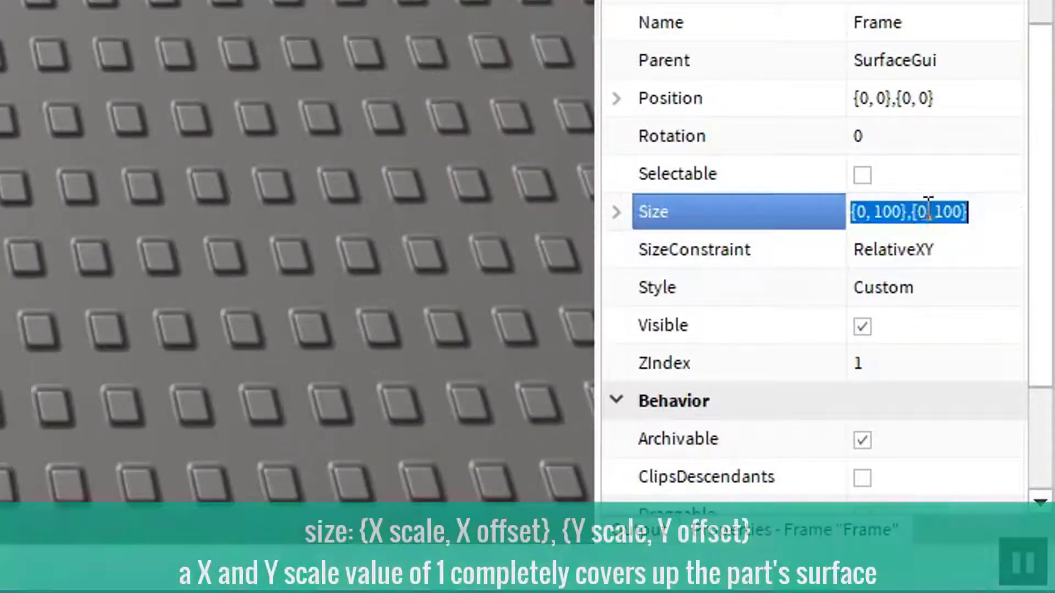
- Set the Frame's Size to {1, 0},{1, 0} so it fills the part's surface
type("{1, 0},{1, 0}")
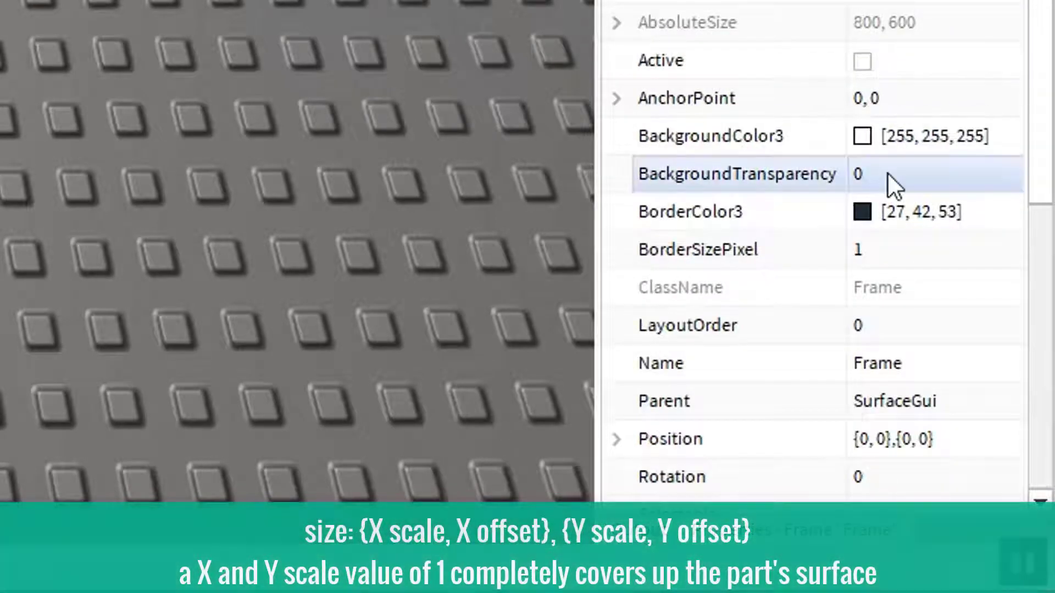
scroll("down", 3)
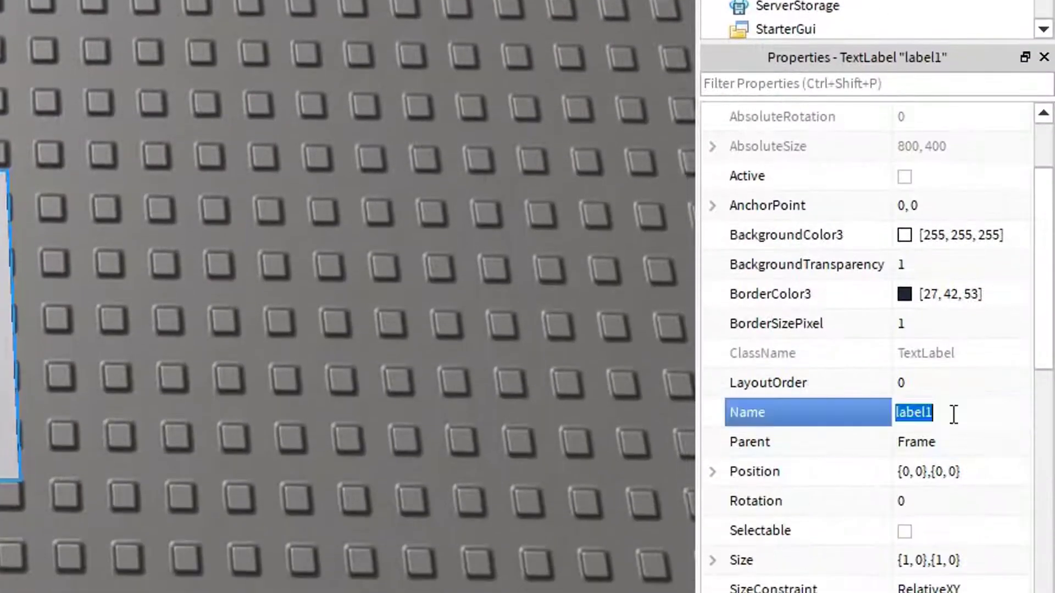
- Name the duplicated TextLabel label2
type("label2")
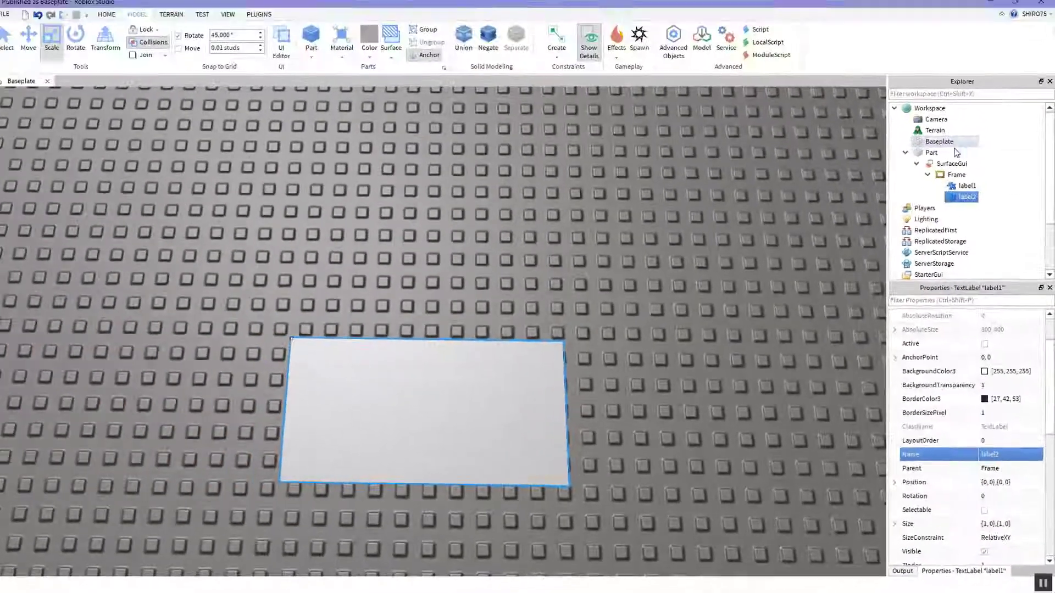
- Start inserting a Script into the Part from the Explorer context menu
right_click(932, 152)
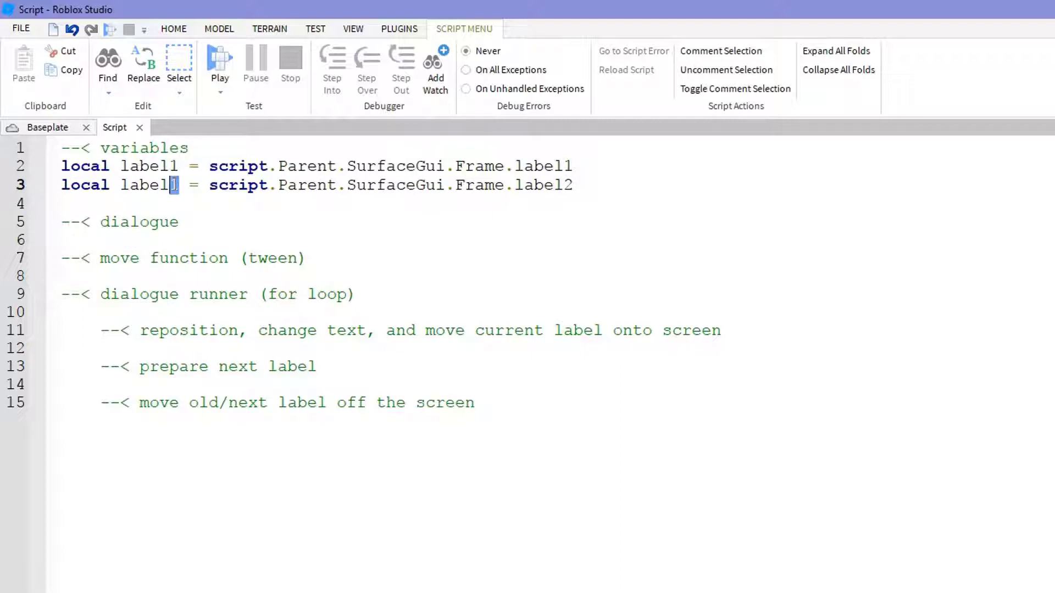
- Declare local using = label1 as the current label
type("l")
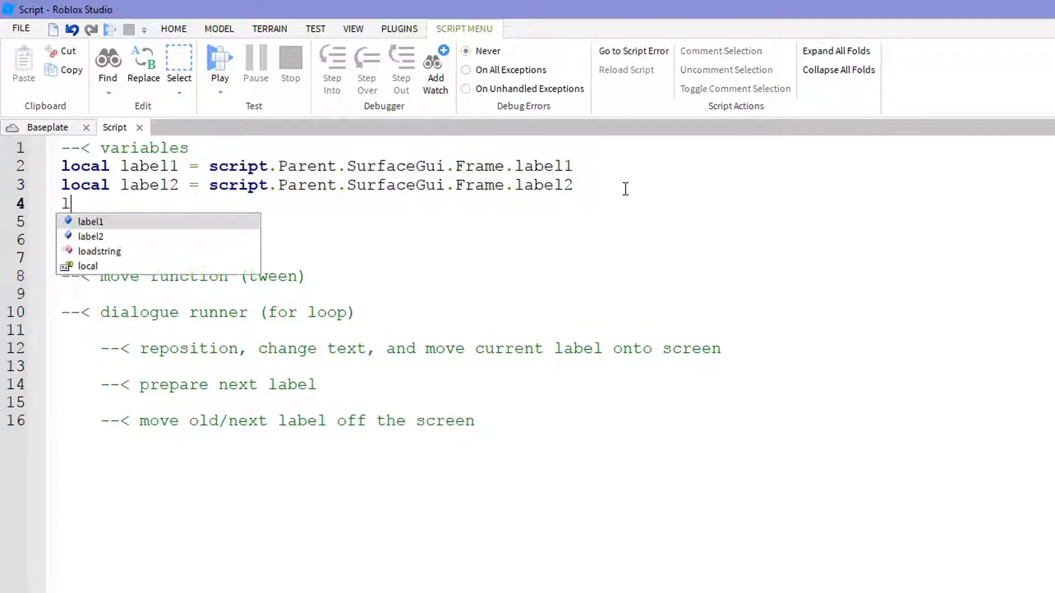
type("ocal using = la")
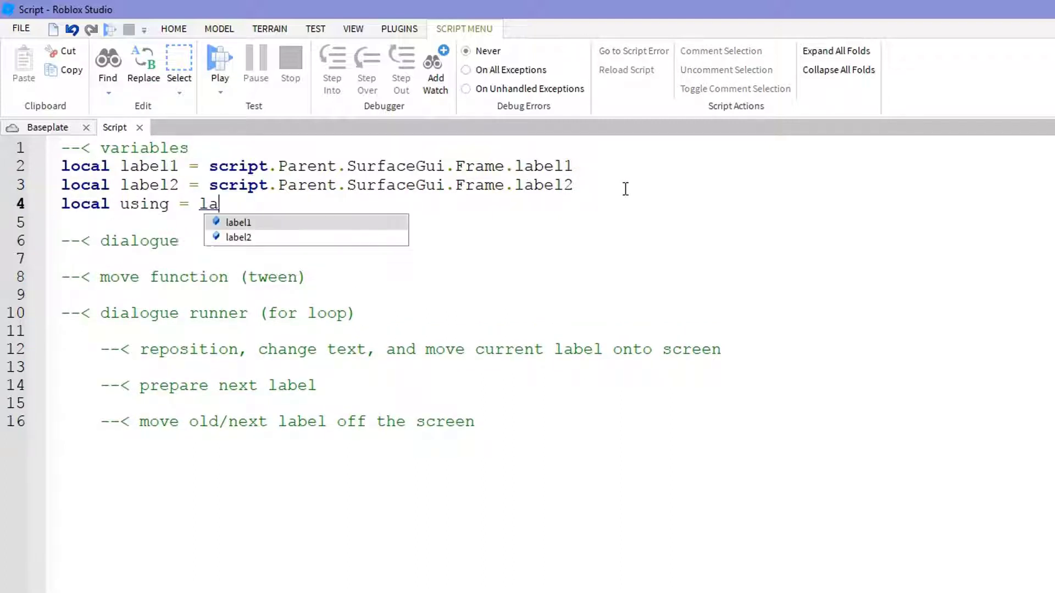
left_click(237, 222)
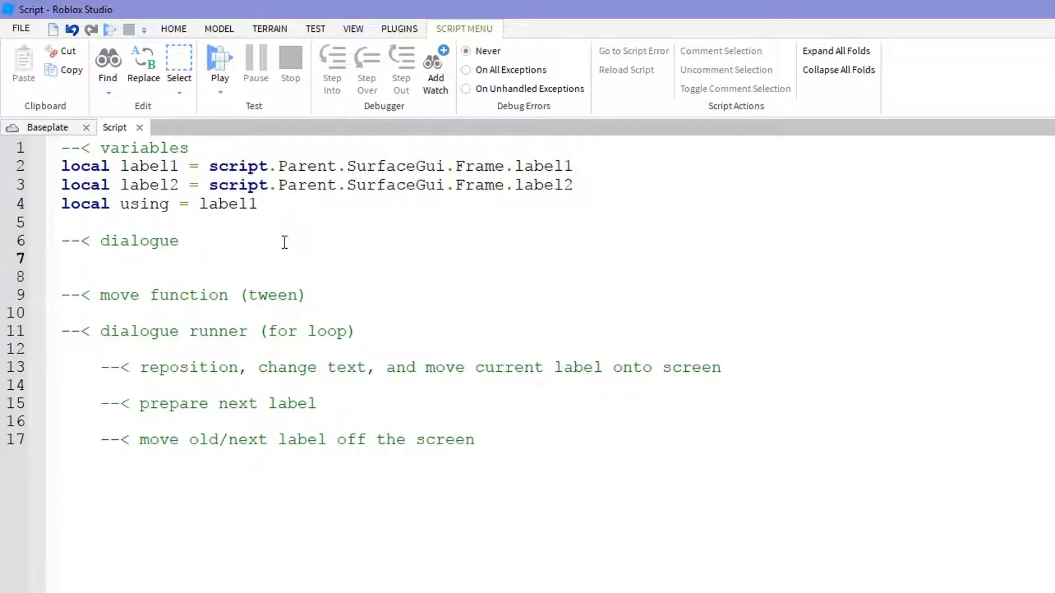
- Define the say table with the four rose-poem lines and begin a local function
type("local say")
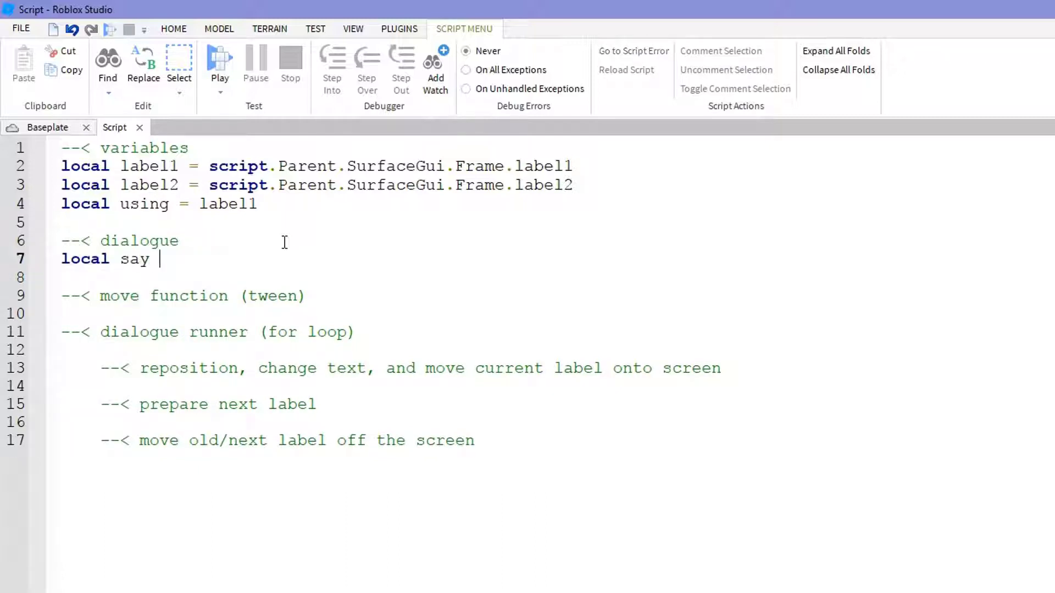
type("= {}")
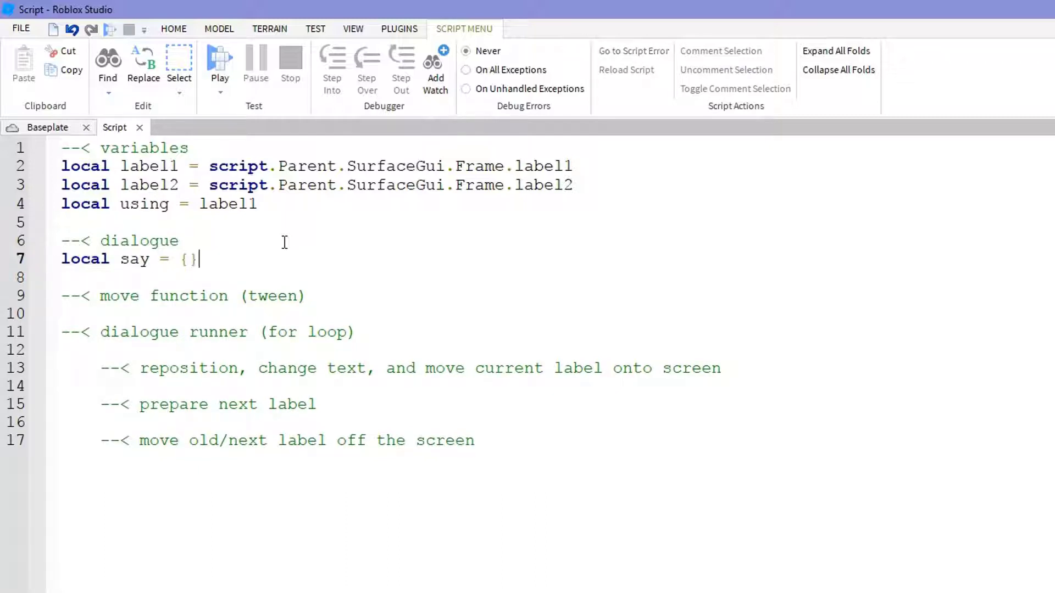
type("\"The rose is red.\"")
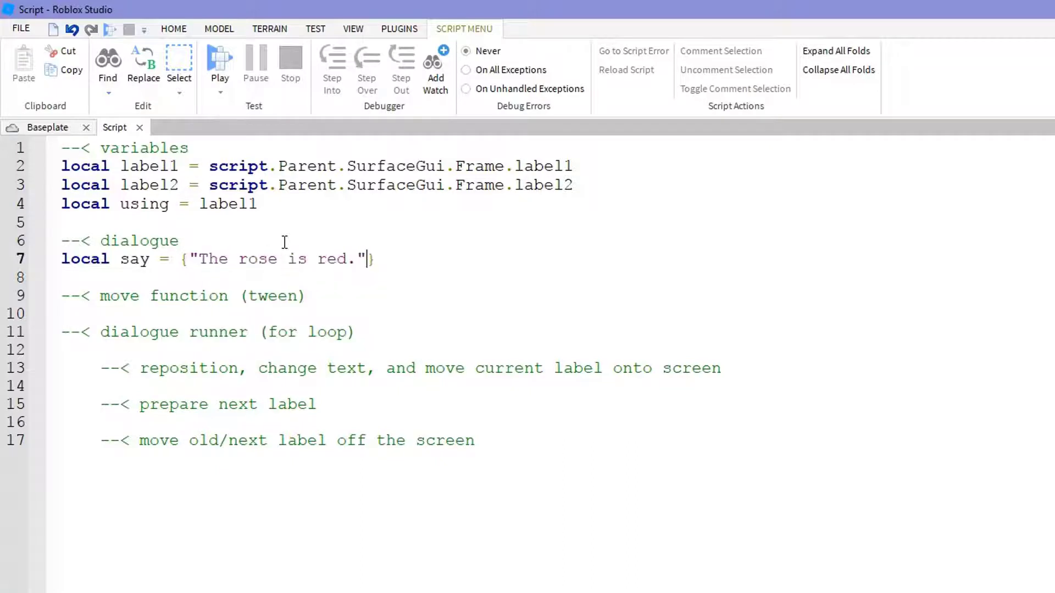
type(", \"The violect\"")
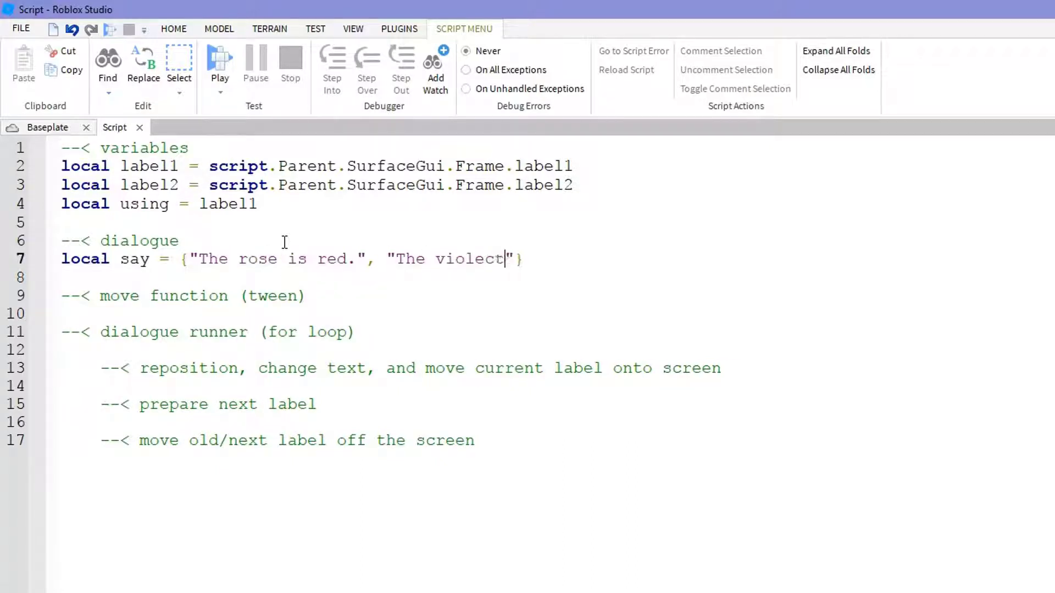
type("is blue.\", \"\"")
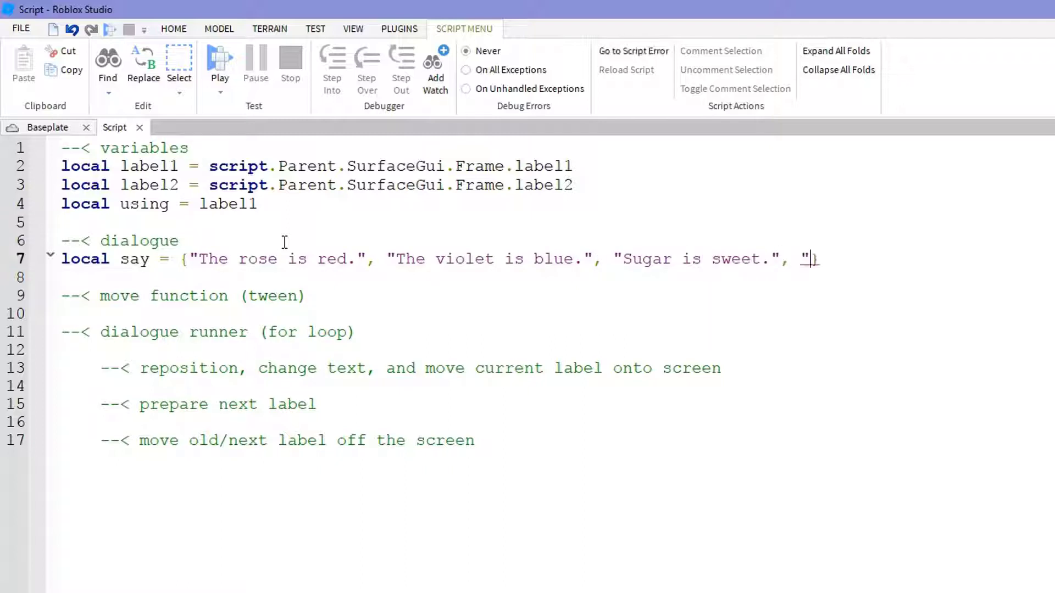
type("And so are you.")
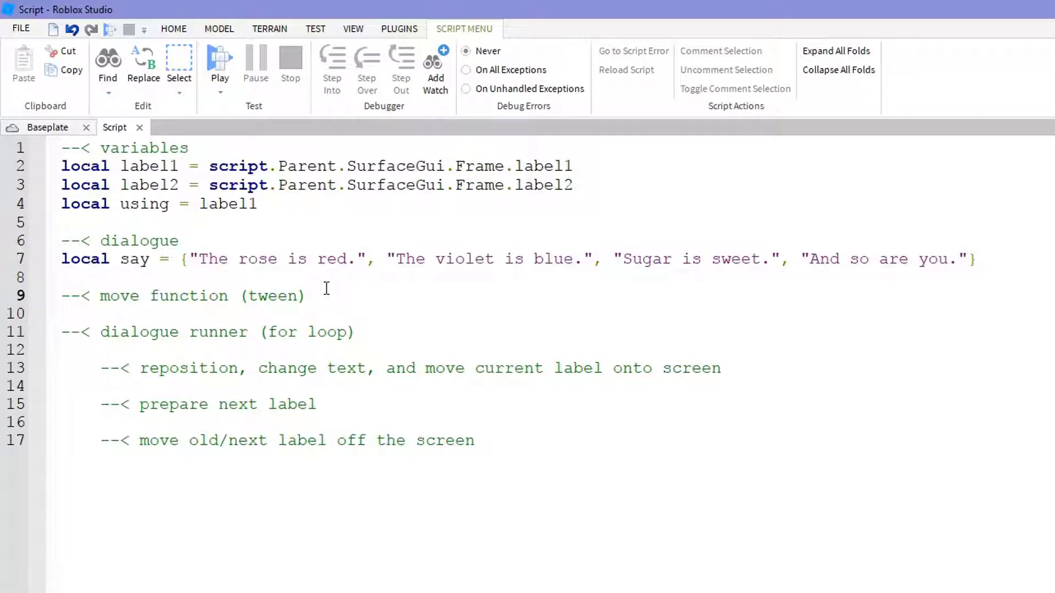
type("local funct")
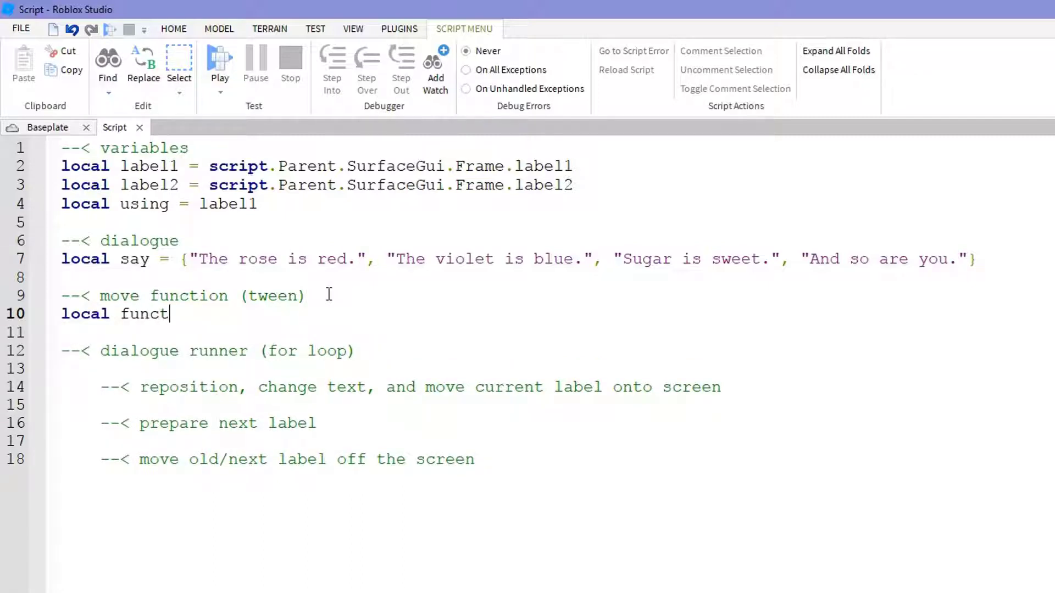
- Write function move(obj, pos) calling obj:TweenPosition(pos, "Out", "Quad"...)
type("ion")
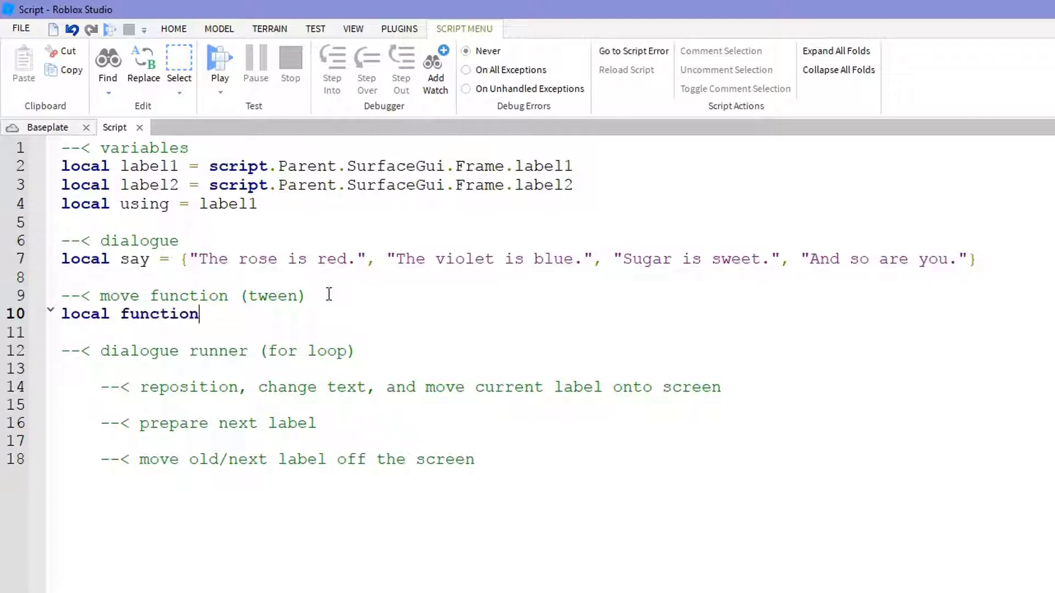
type("move(ob")
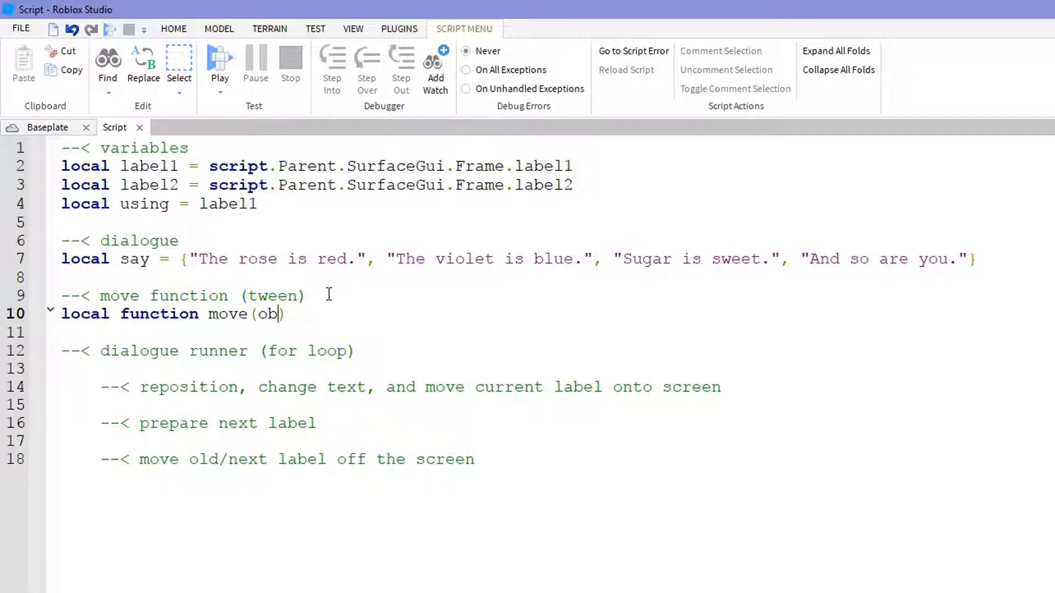
type("j, pos")
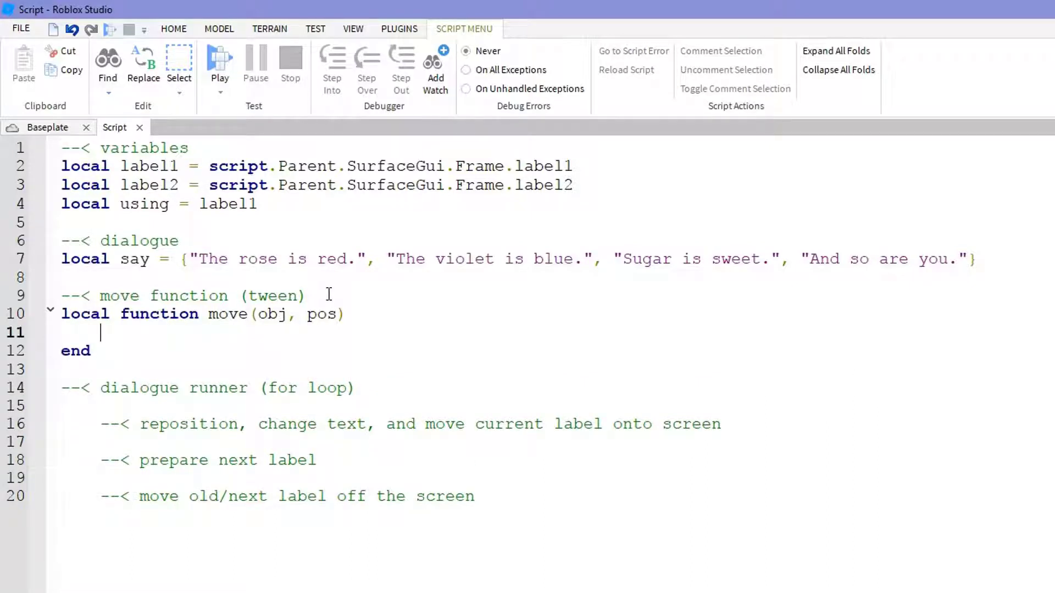
type("obj:TweenPosition(")
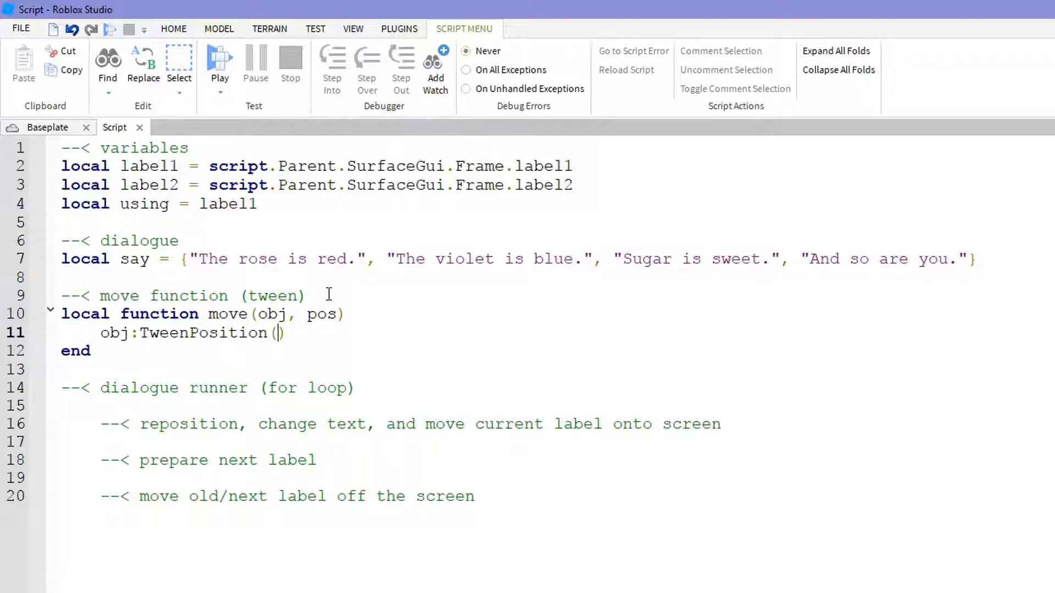
type("pos, \"Out\",")
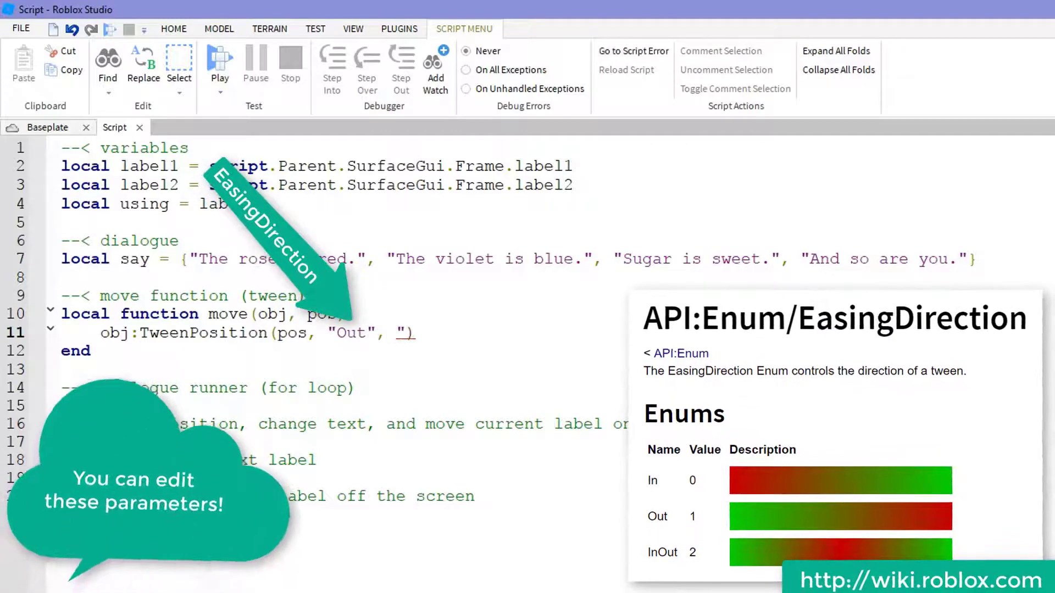
type("Quad\", 1")
left_click(338, 405)
type("for s")
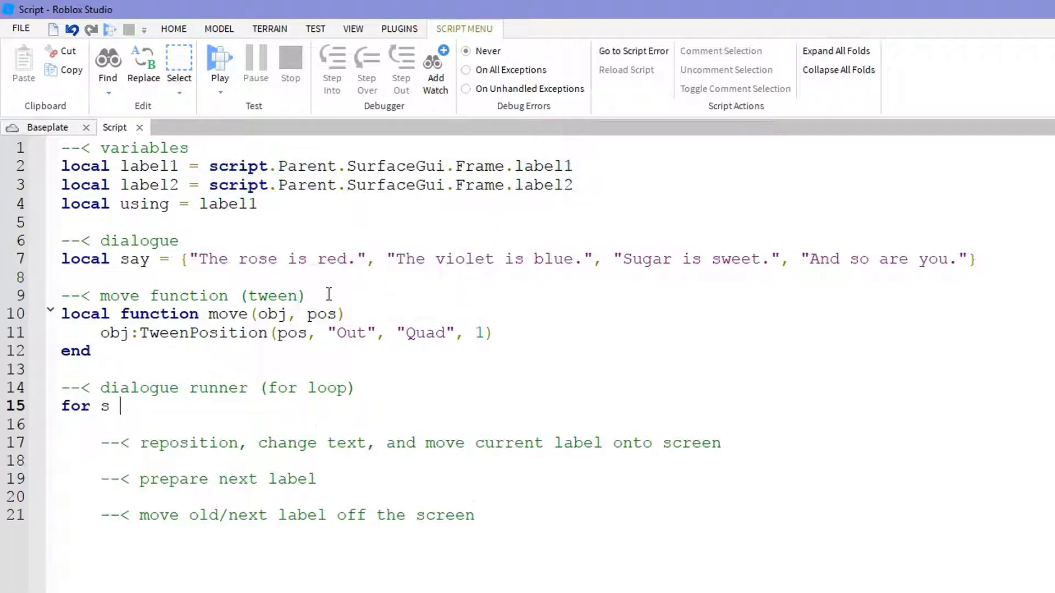
- Write the loop header for s = 1, #say do with its closing end
type("= 1, #")
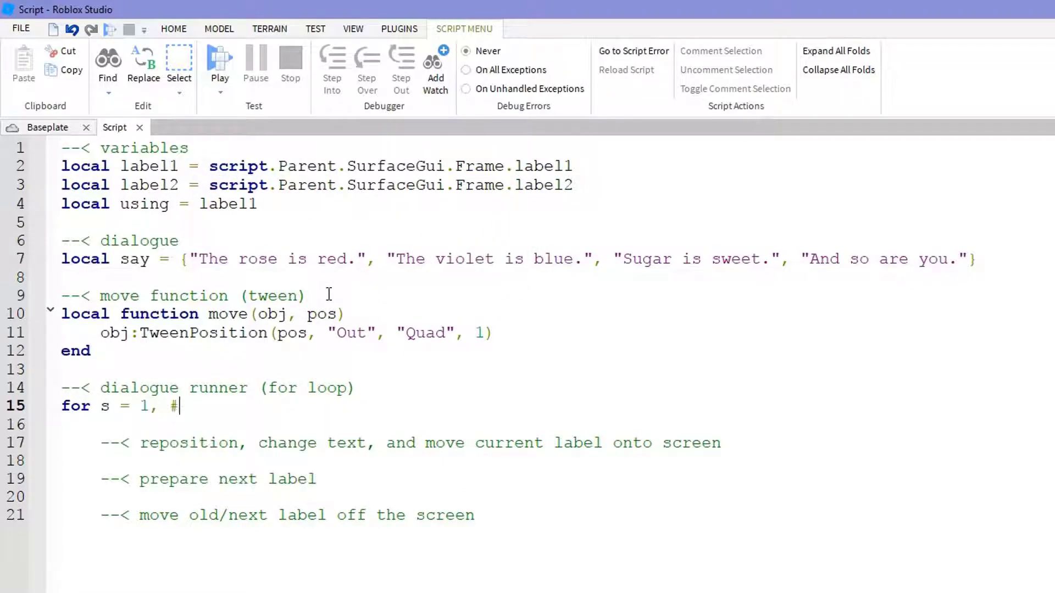
type("say do")
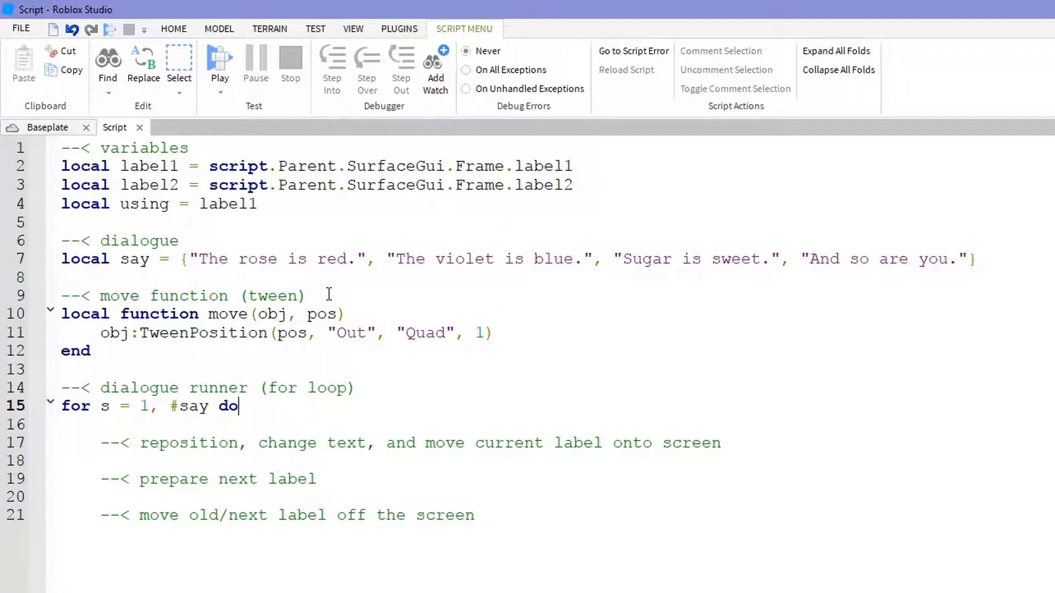
mouse_move(582, 526)
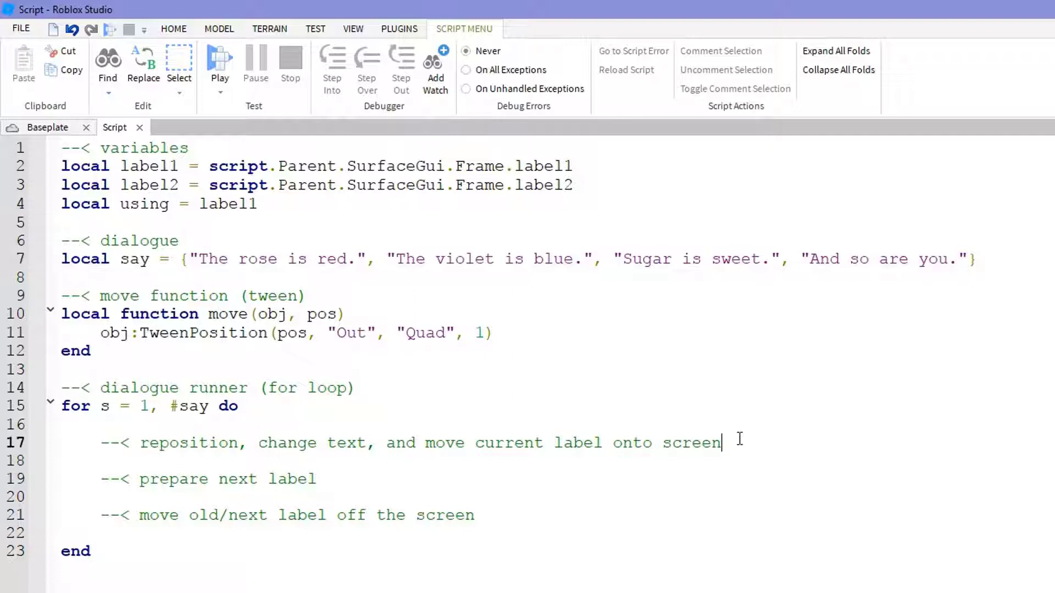
type("u")
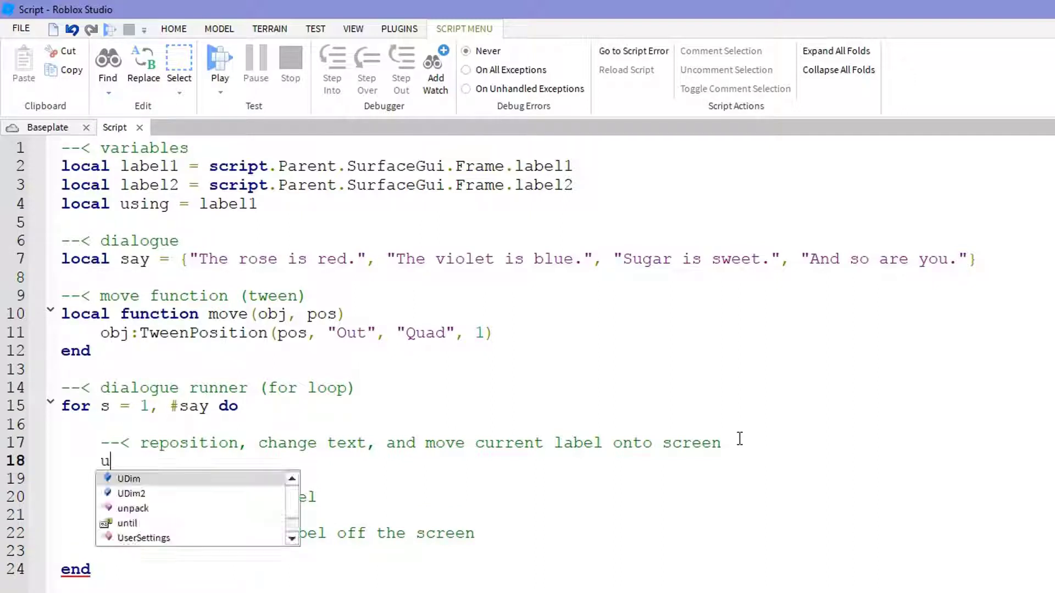
- Reset using.Position off-screen left with UDim2.new and set using.Text = say[s]
type("sing.")
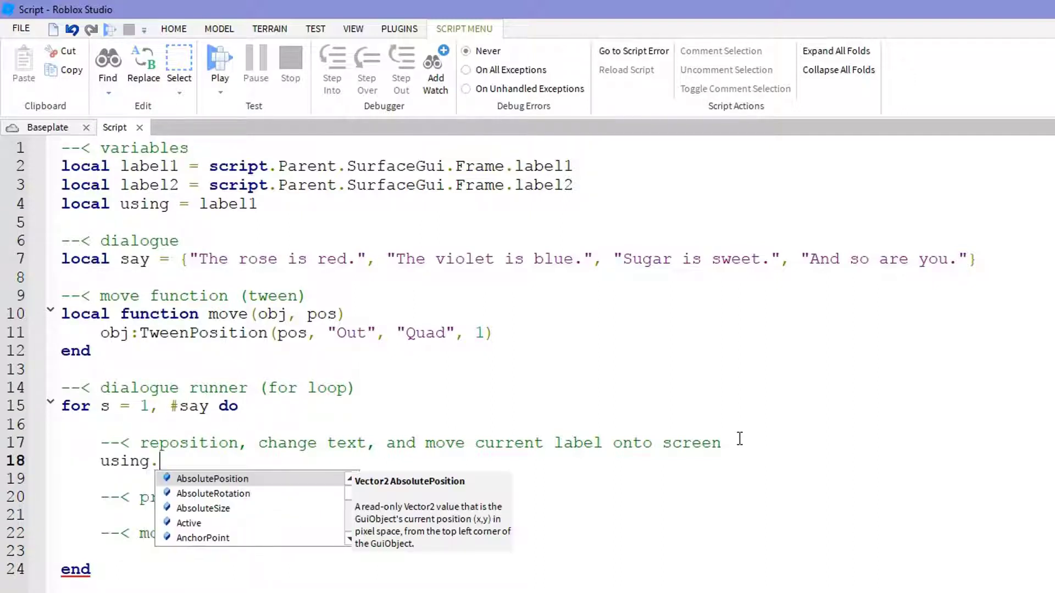
type("Position = UDim2.n")
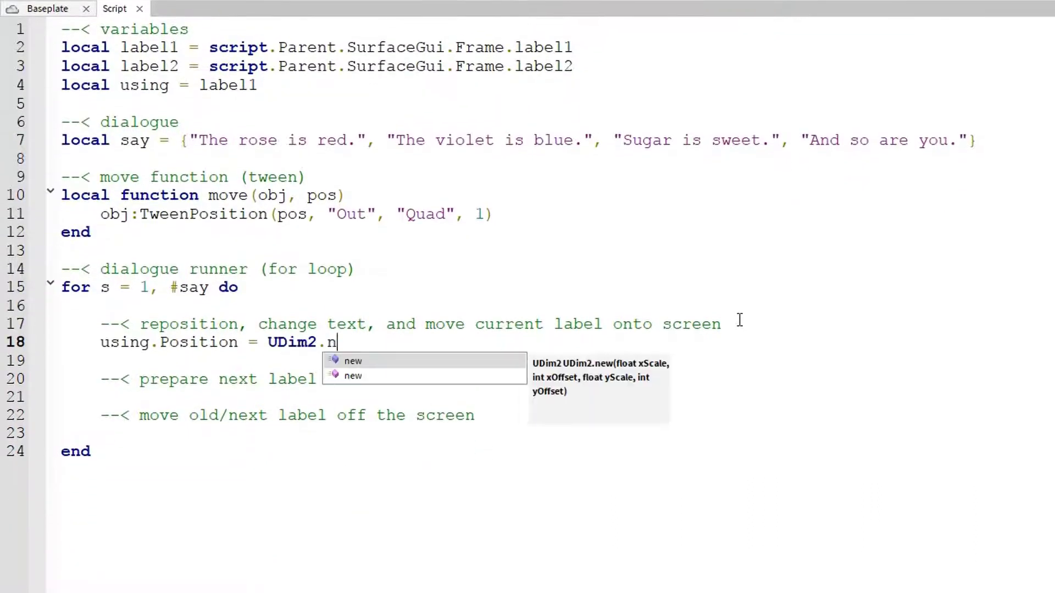
type("ew(0,")
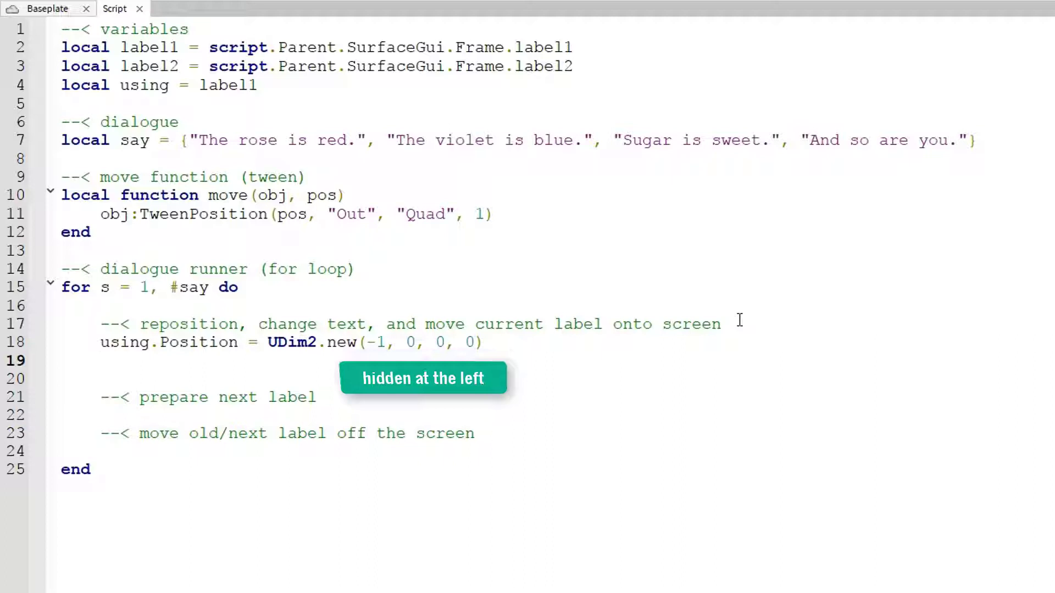
type("using.Text =")
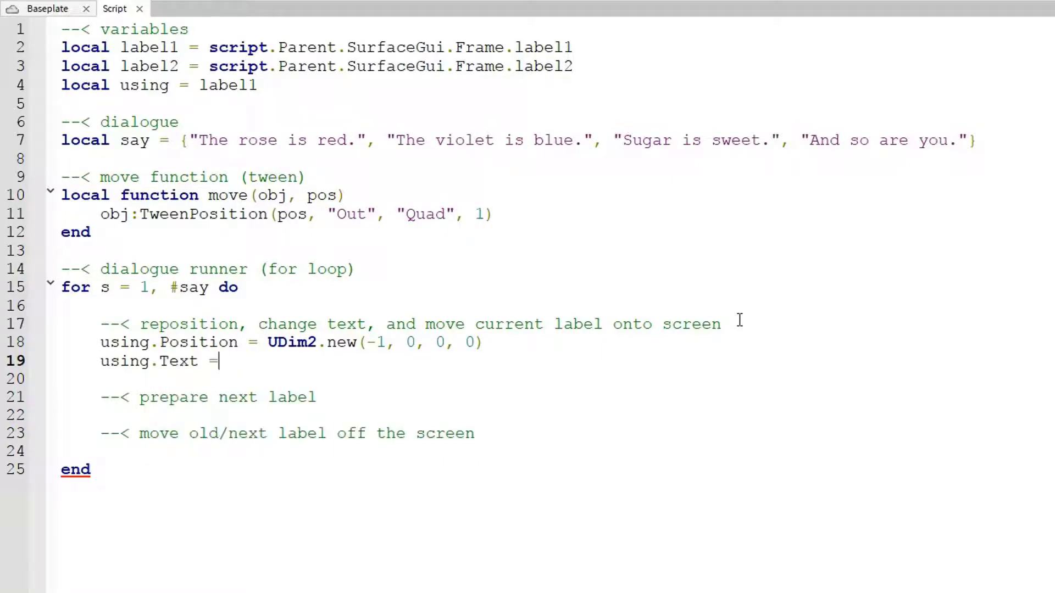
type("say[s]")
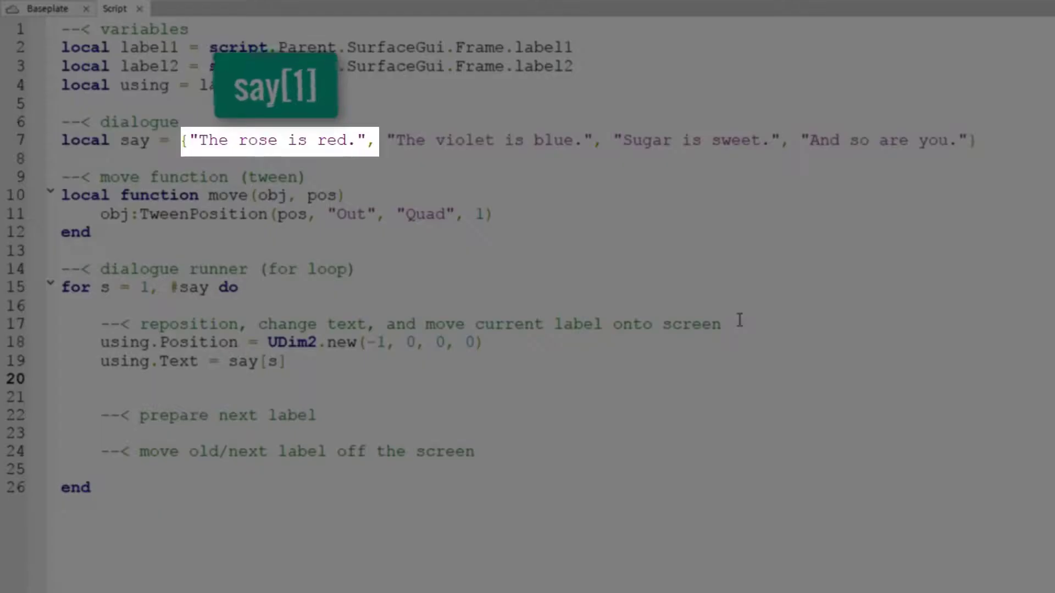
- Call move(using, UDim2.new(0,0,0,0)) to tween the line on screen
type("move(")
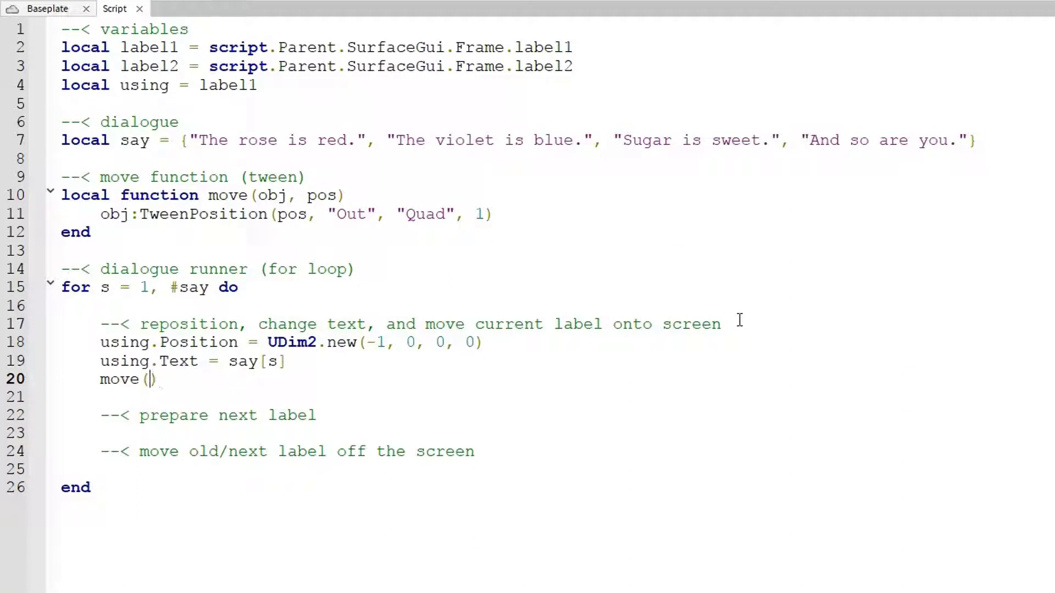
type("using")
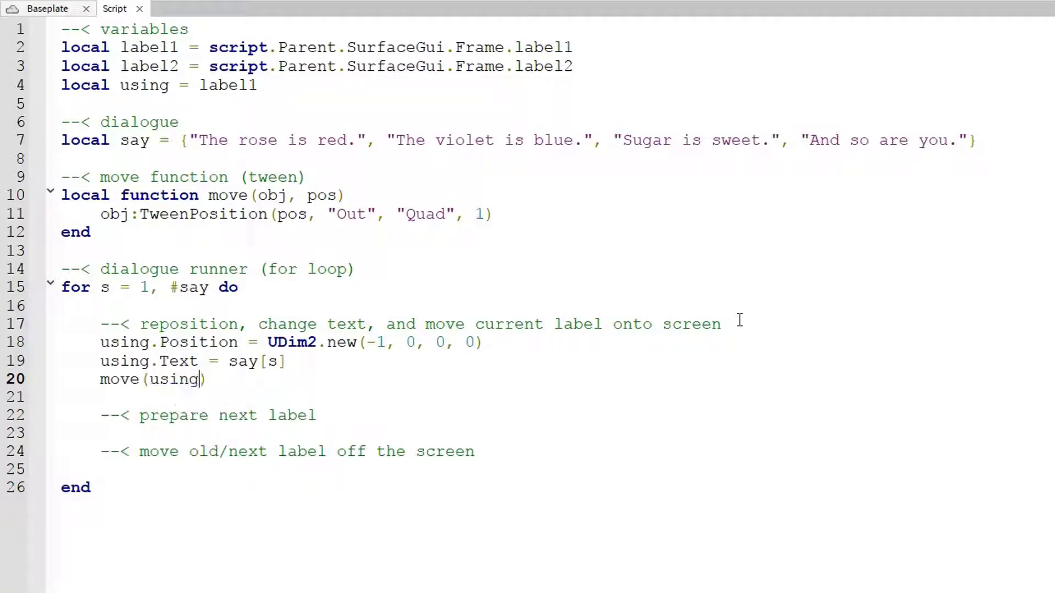
type(", UDim2.new(0, 0, 0, 0")
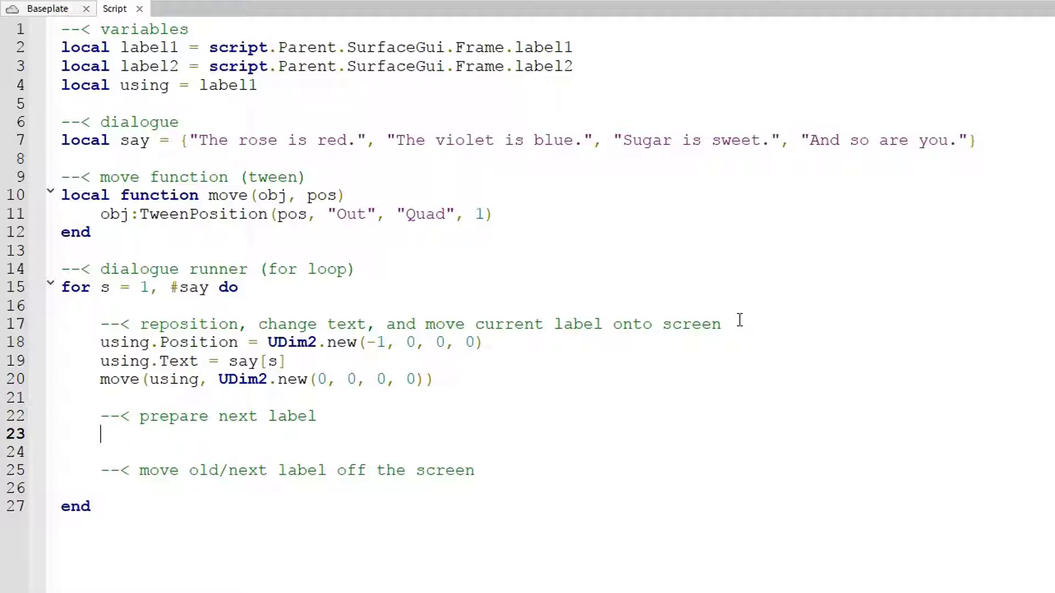
- Add the if using == label1 then block that swaps to label2 or back to label1
type("if us")
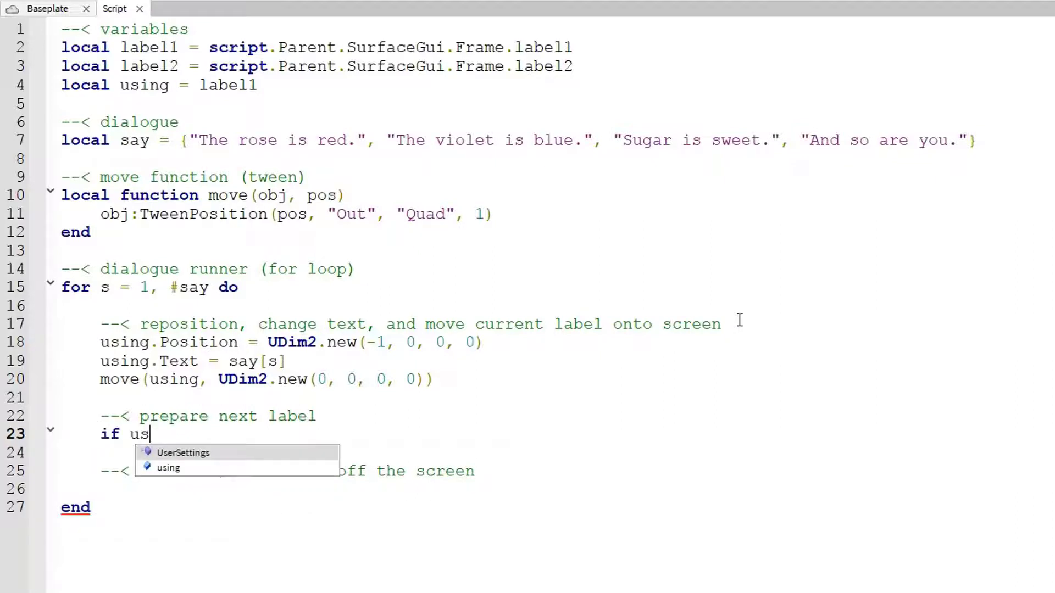
type("ing == label1 then")
type("using = label2")
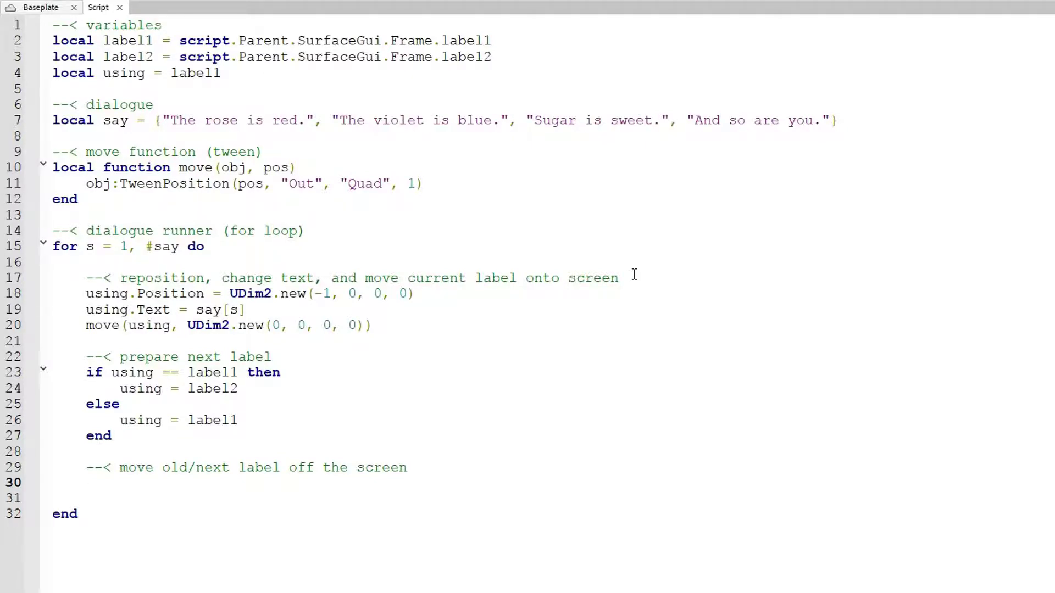
- Add move(using, UDim2.new(1,0,0,0)) to tween off right, followed by wait(3)
type("move(")
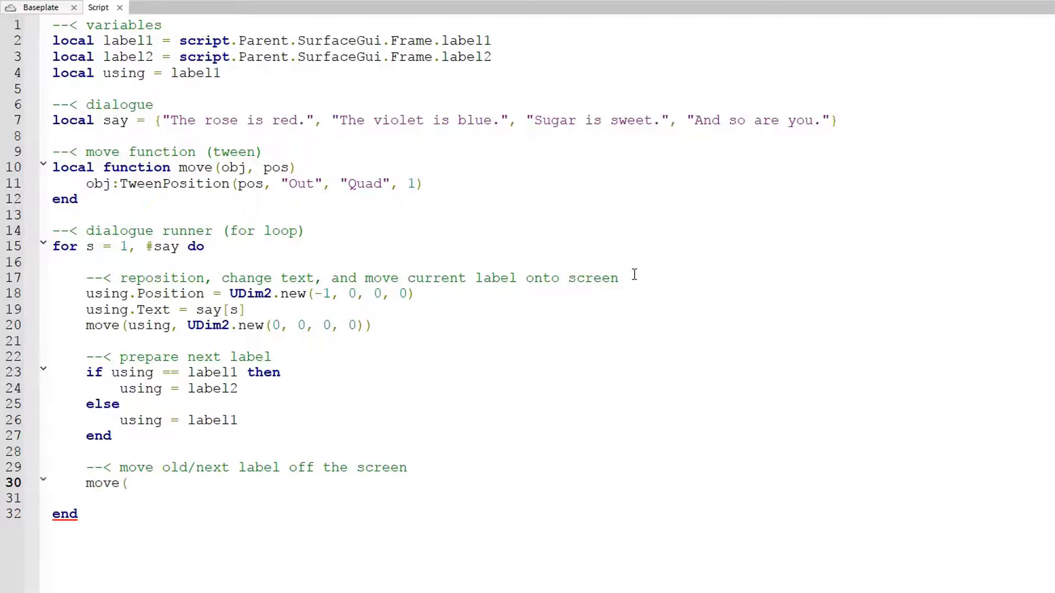
type("using, UDi")
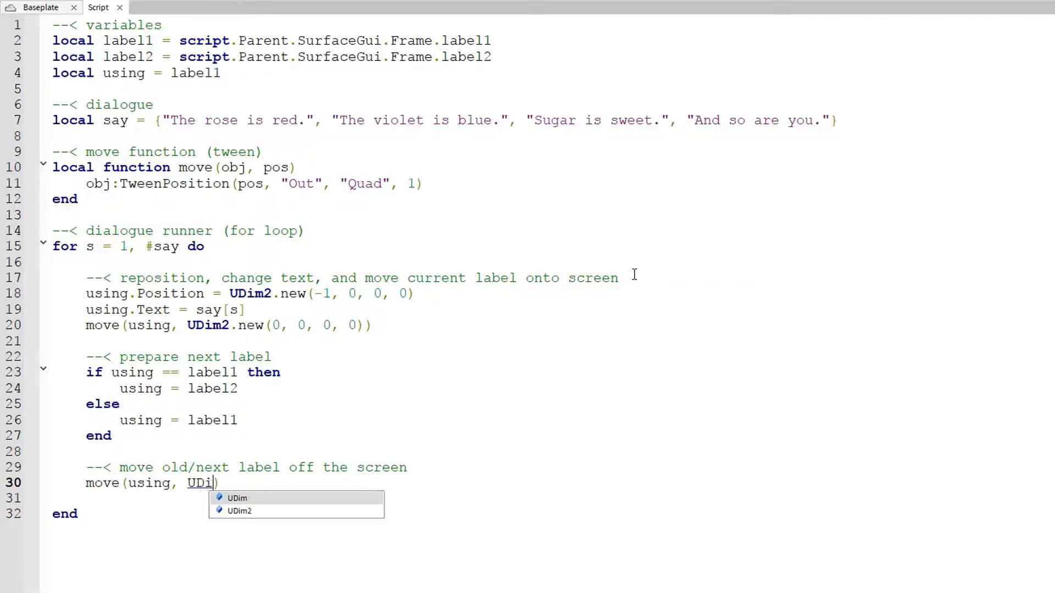
left_click(237, 511)
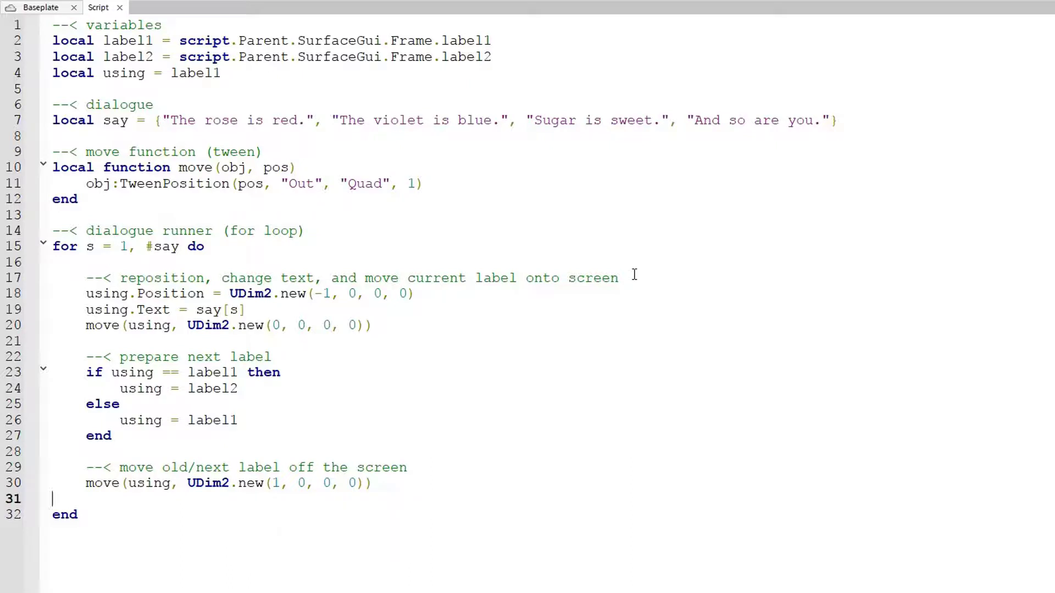
type("wait(3)")
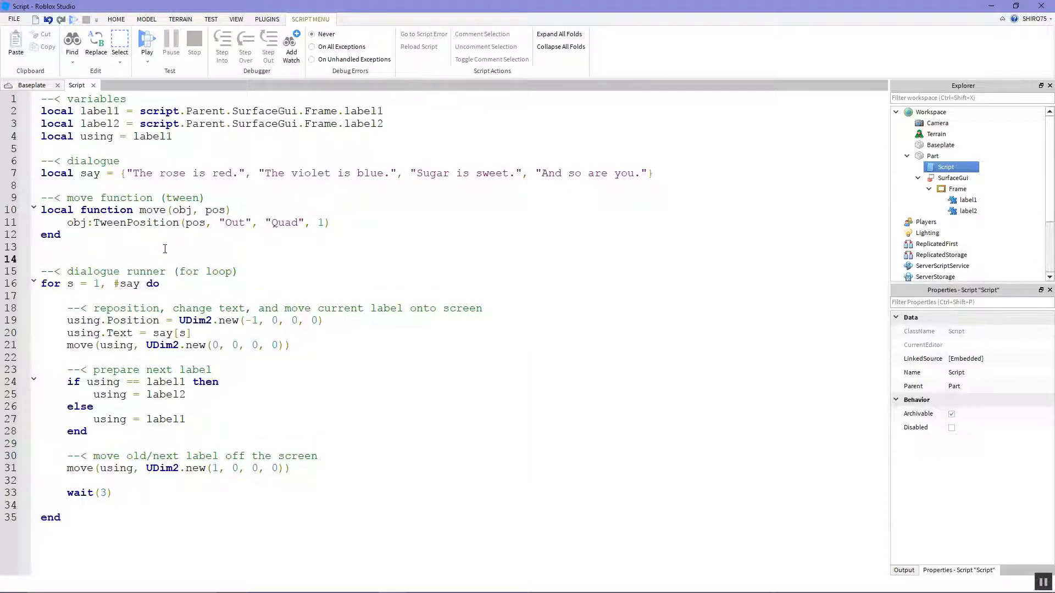
- Wrap the for loop in 'while true do … end' and start a play test showing the dialogue
type("while true do")
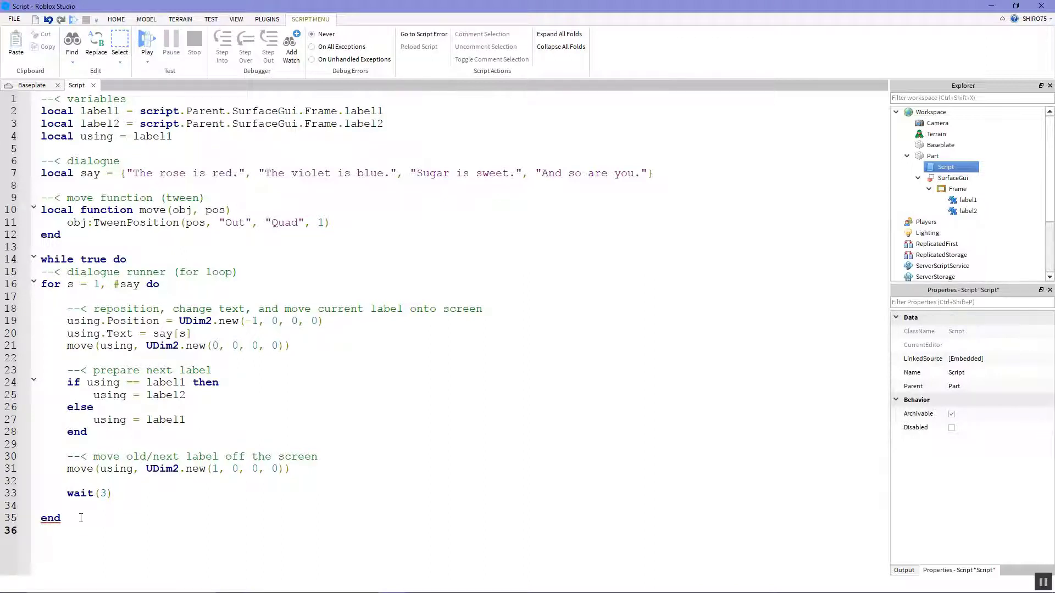
type("end")
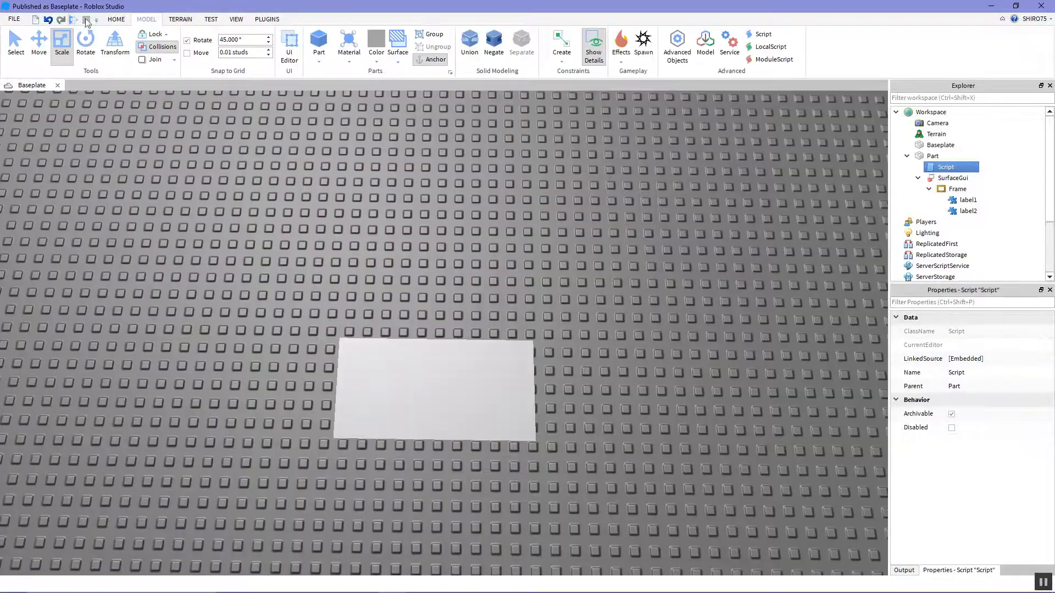
left_click(85, 21)
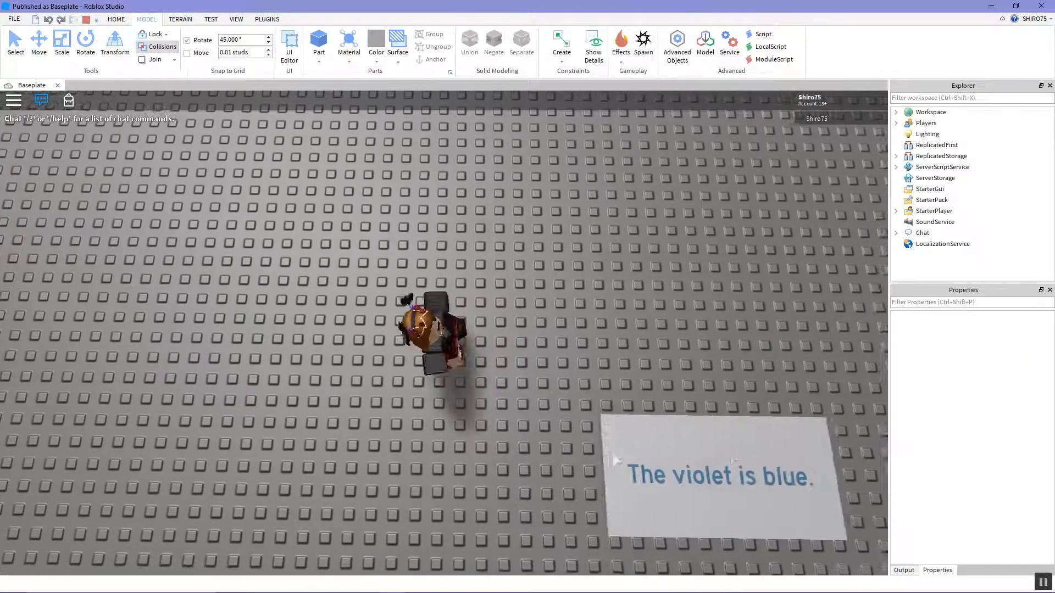